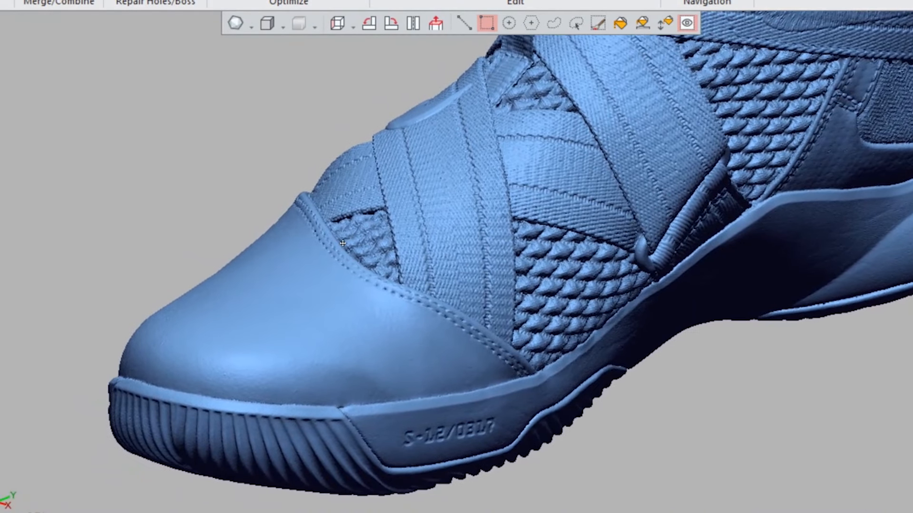
pyautogui.moveTo(349, 279)
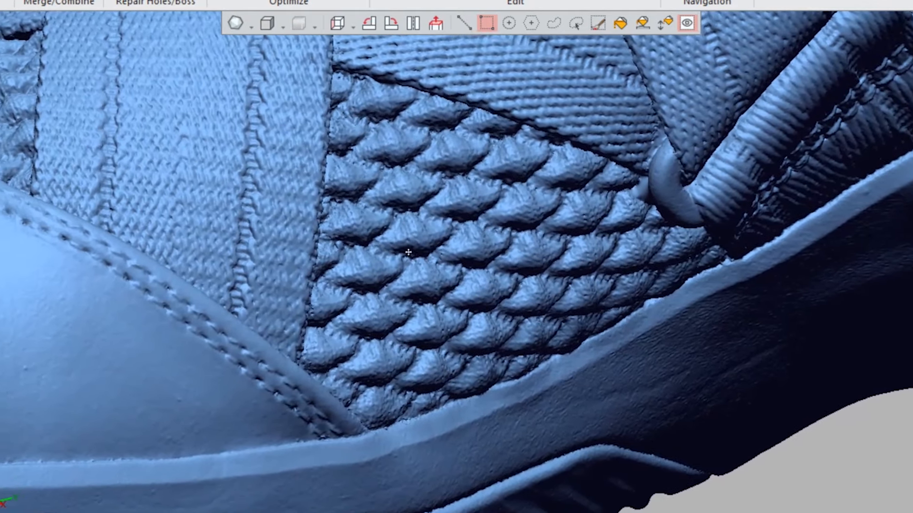
# Step: Bring up the measurement menu over the zoomed-in woven side panel of the shoe
pyautogui.click(266, 23)
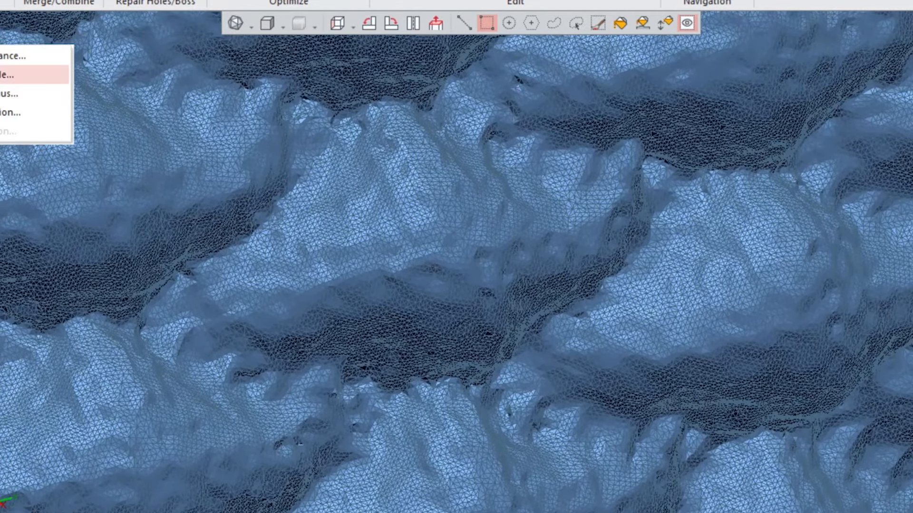
# Step: Measure a linear distance between two points picked on the triangulated weave surface
pyautogui.click(23, 76)
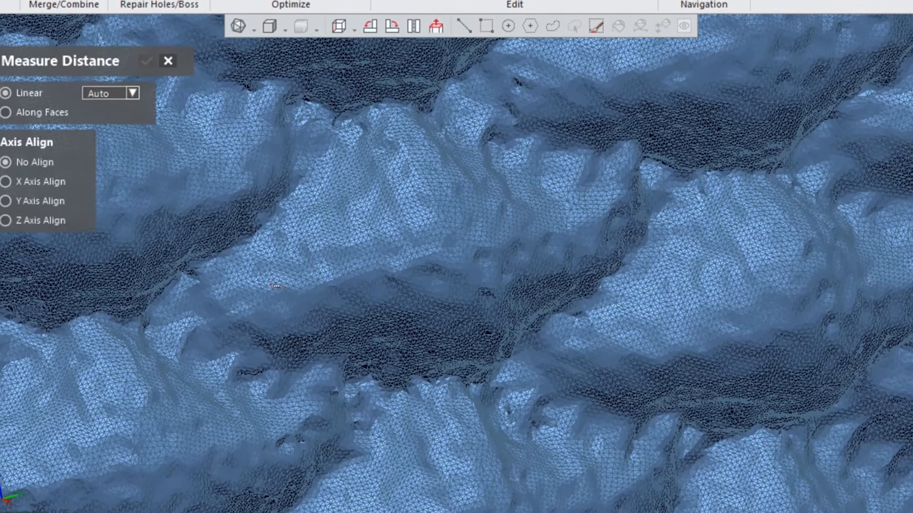
pyautogui.moveTo(285, 282); pyautogui.dragTo(565, 230)
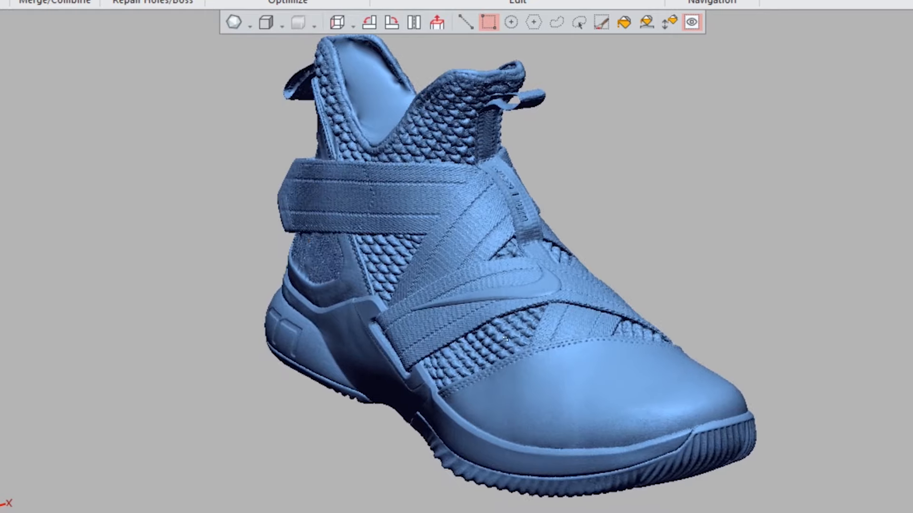
pyautogui.scroll(-3)
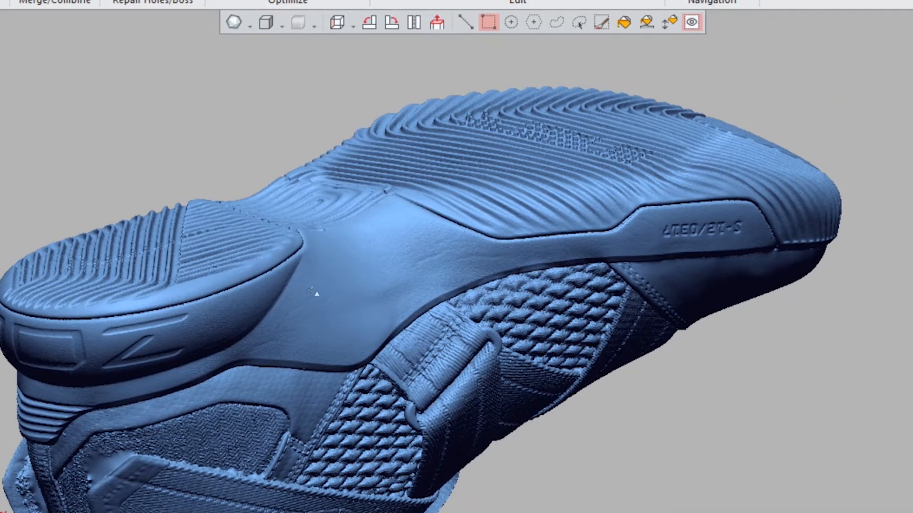
pyautogui.moveTo(315, 294); pyautogui.dragTo(448, 302)
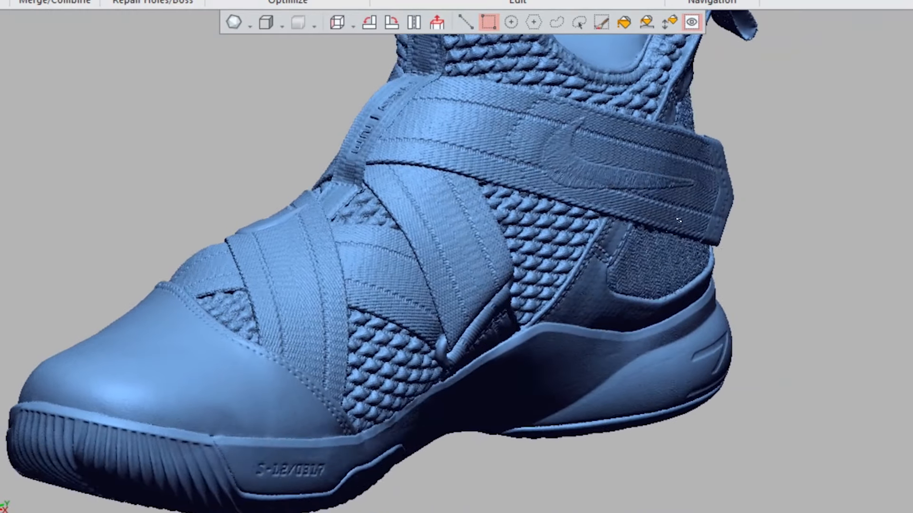
pyautogui.moveTo(675, 221); pyautogui.dragTo(412, 290)
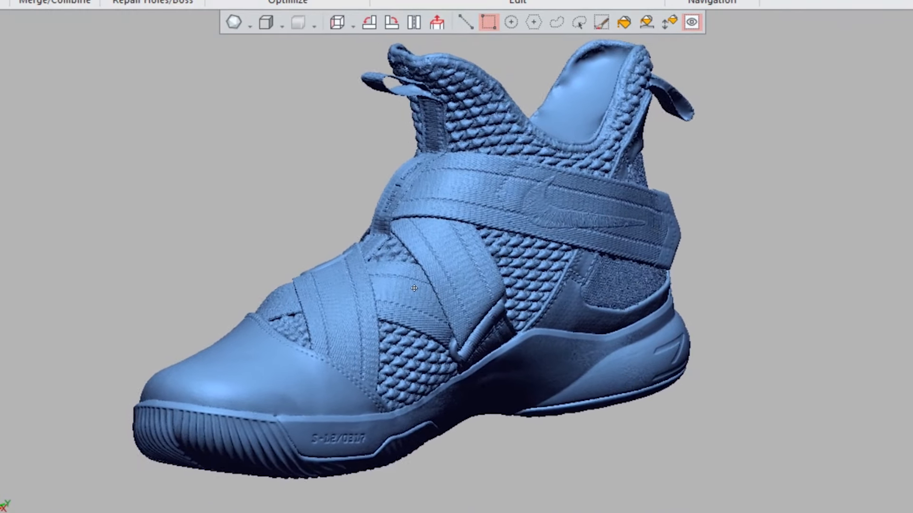